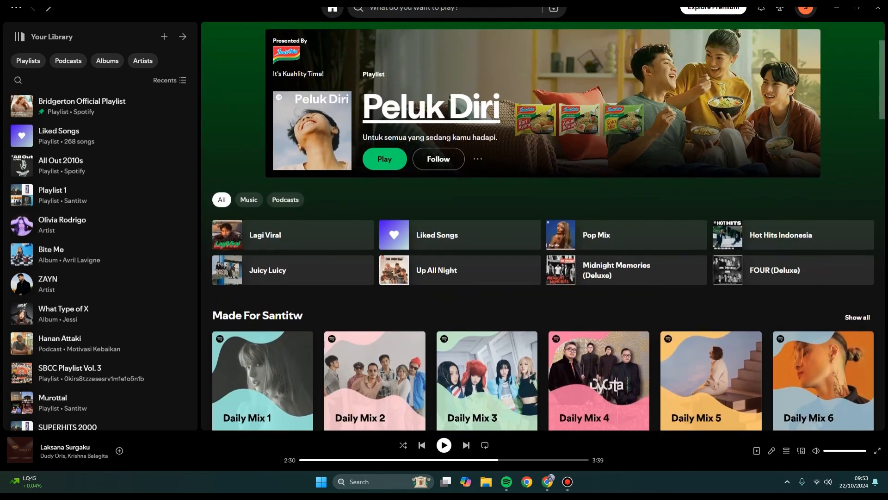
- Reach the Spotify account overview page from the profile avatar's Account option
scroll("down", 3)
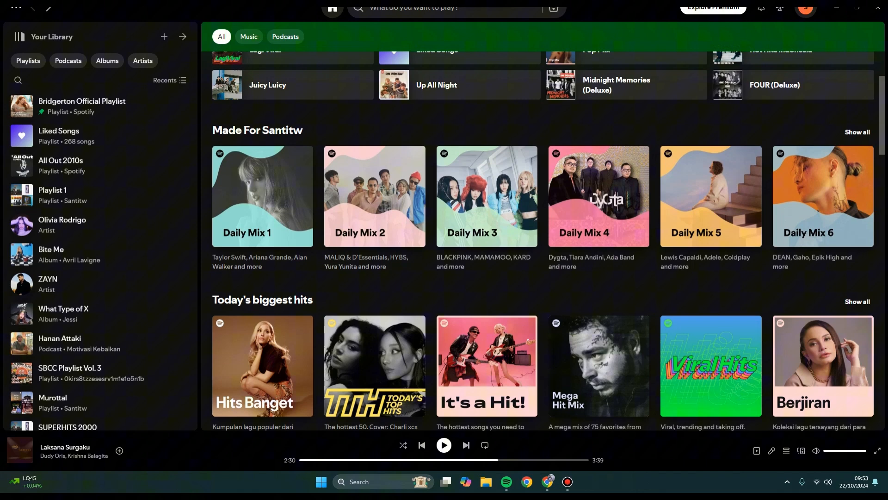
left_click(805, 8)
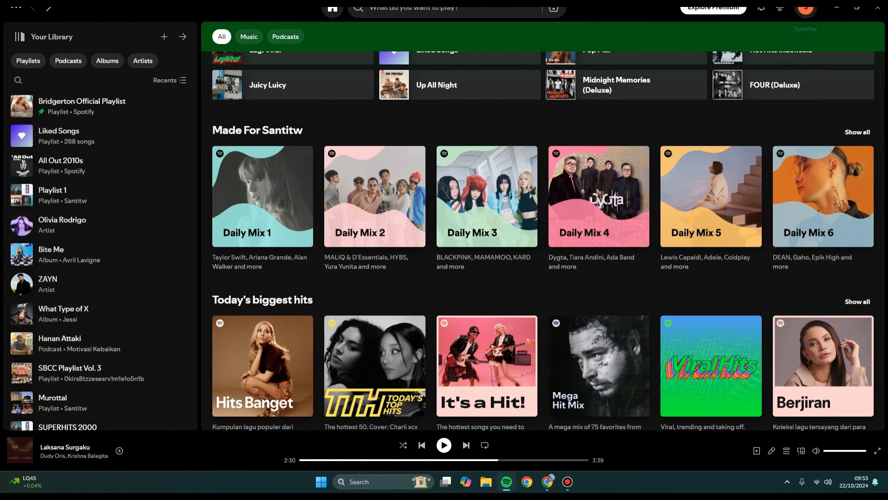
left_click(805, 8)
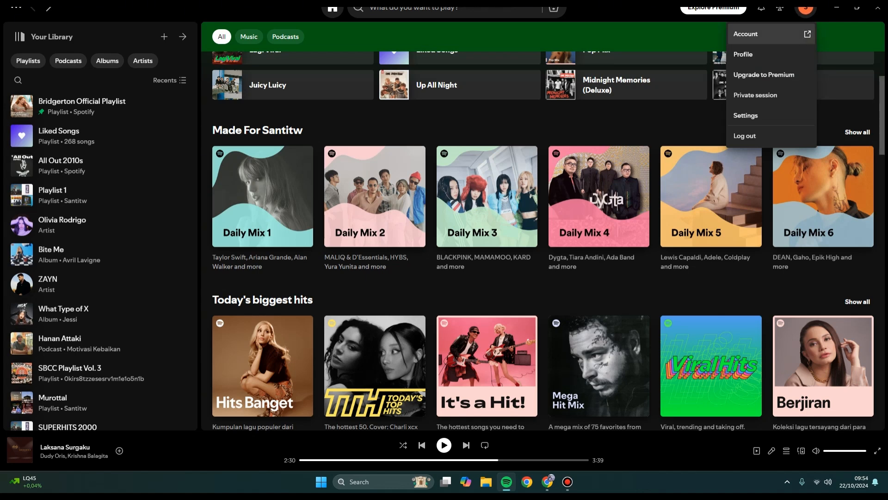
left_click(746, 34)
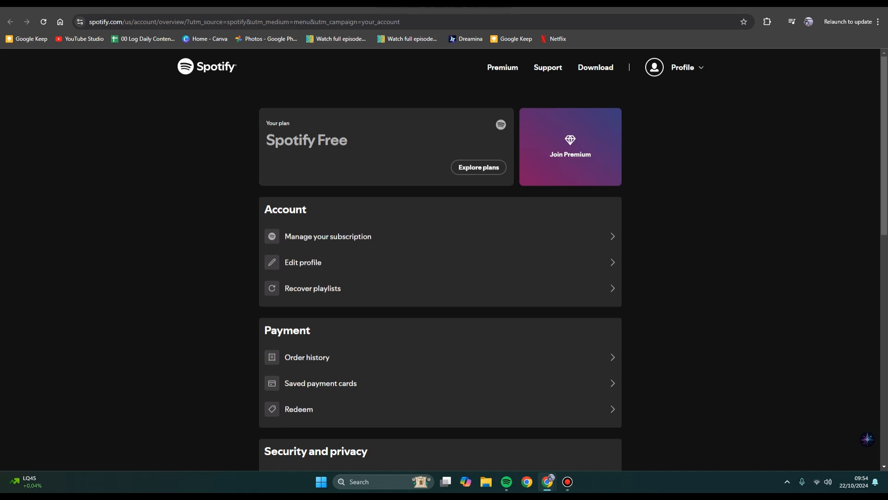
- Reach Sign out everywhere under the Security and privacy section
scroll("down", 3)
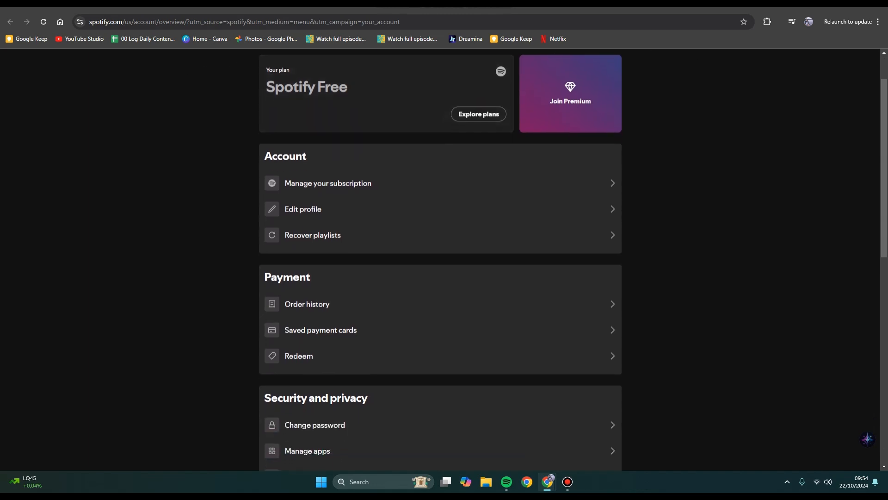
scroll("down", 3)
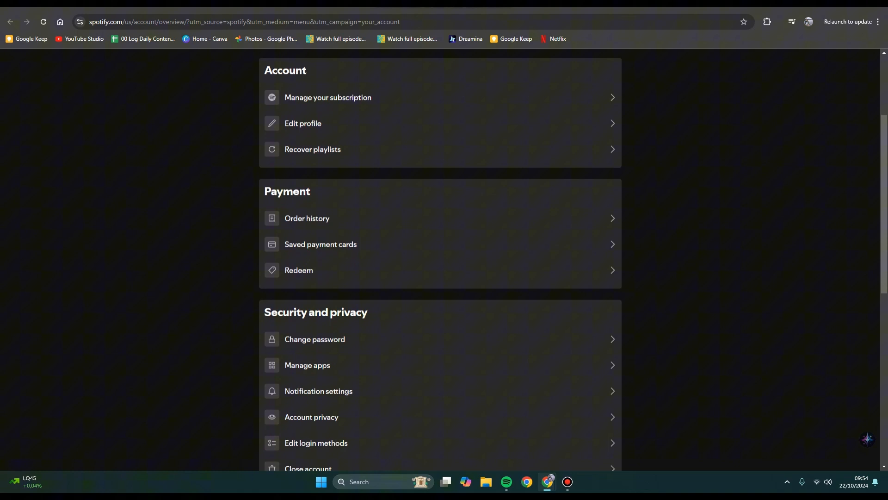
scroll("down", 3)
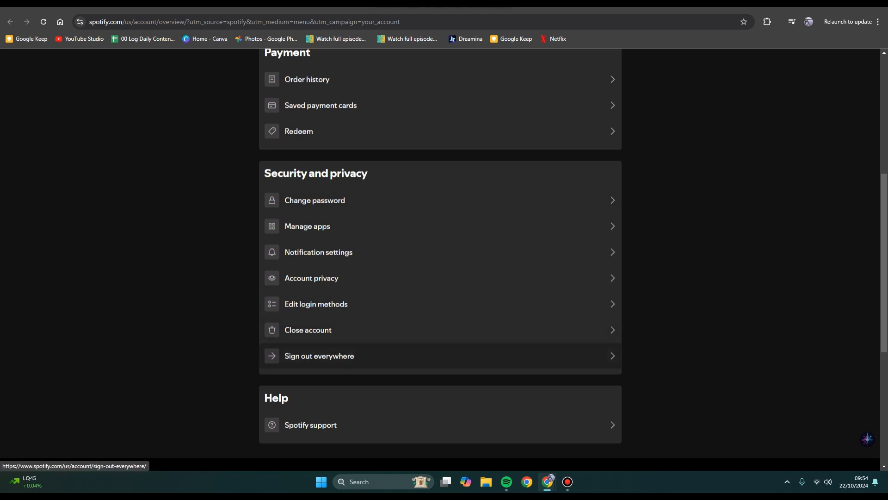
left_click(319, 355)
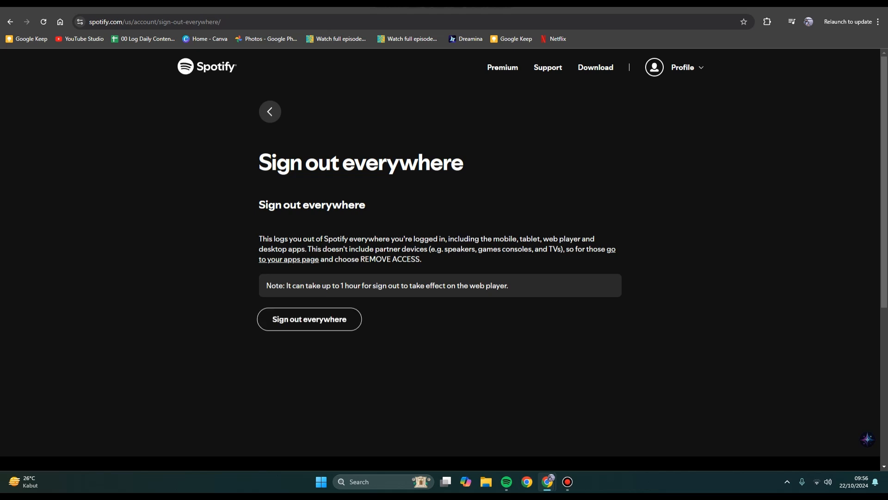
- Confirm Sign out everywhere so the web player reloads logged out with Log in offered
left_click(309, 319)
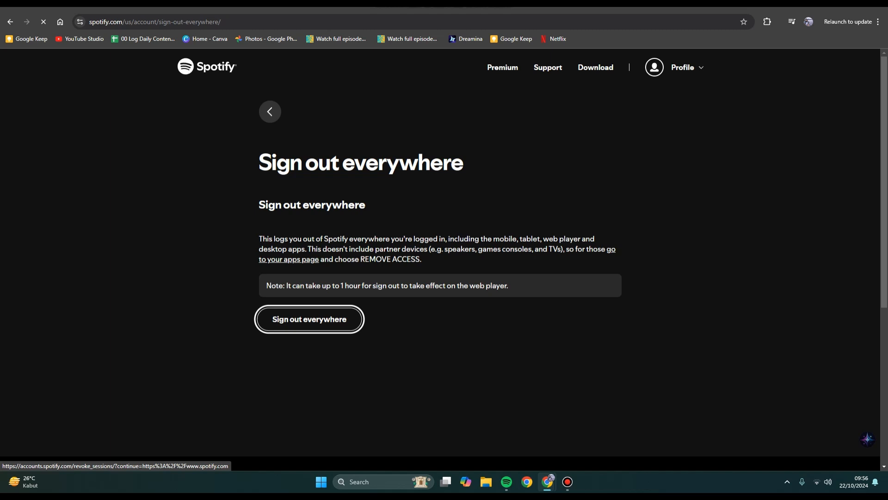
left_click(310, 319)
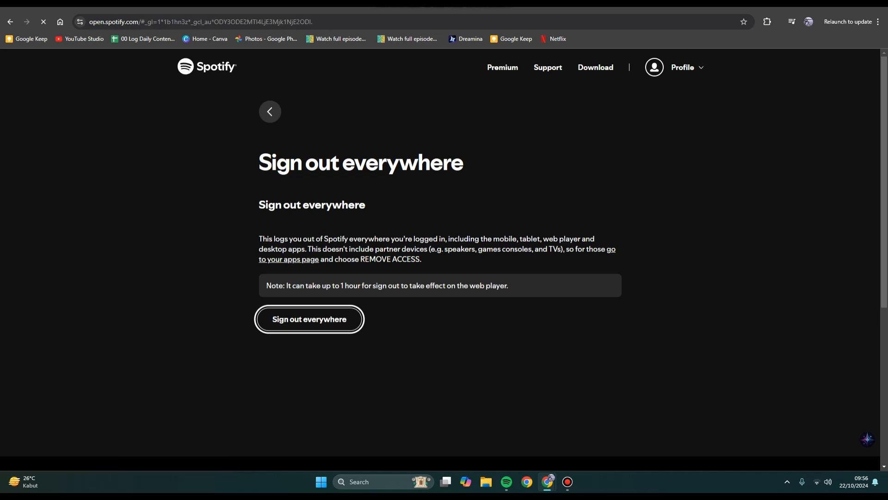
left_click(309, 319)
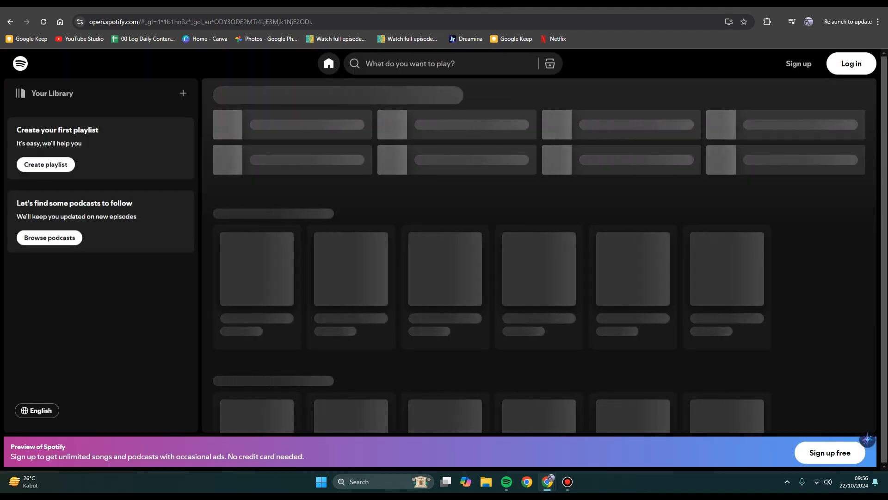